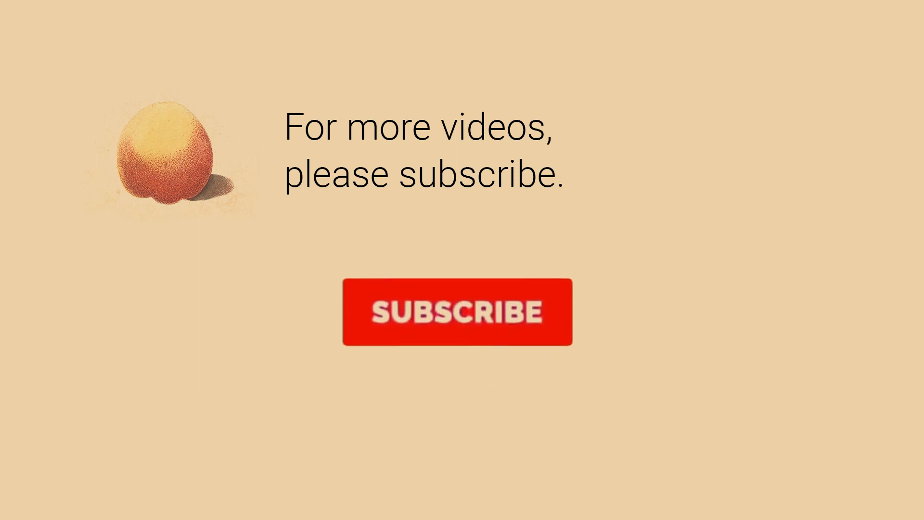
# - Let the outro animation turn the SUBSCRIBE button into SUBSCRIBED as the hand clicks it
pyautogui.click(456, 311)
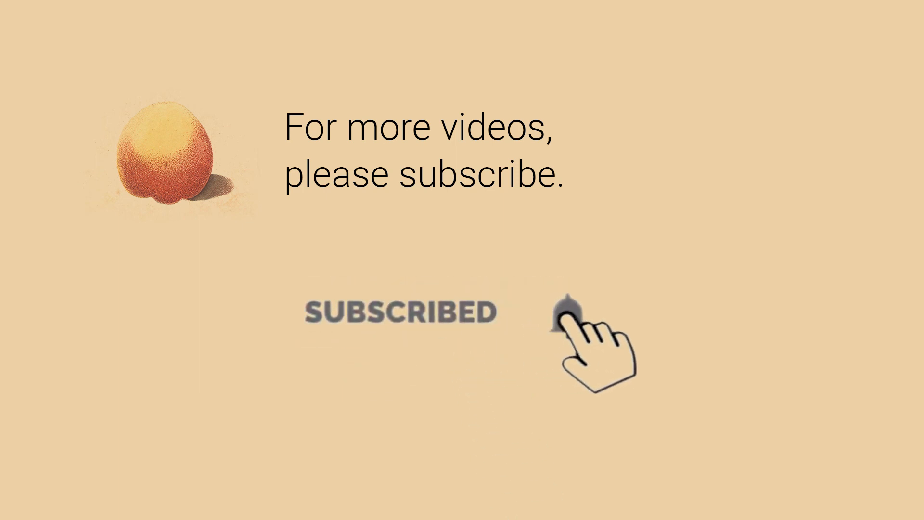